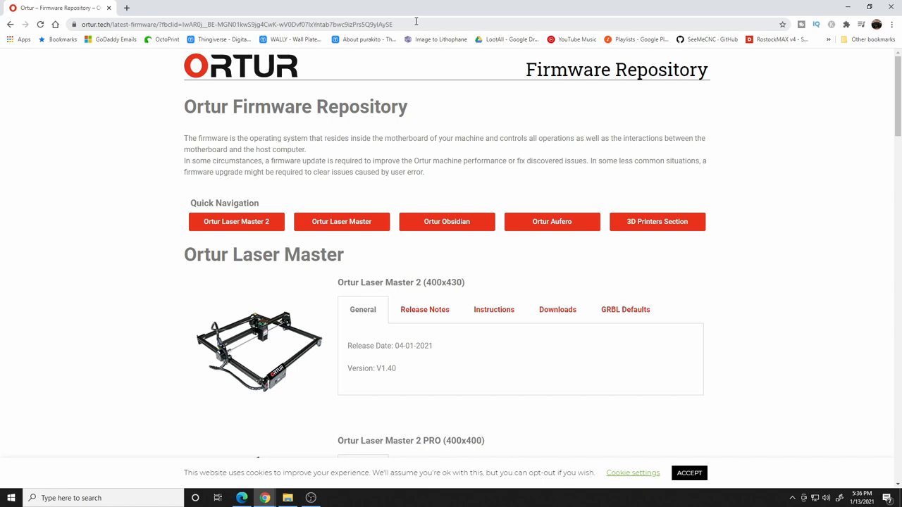
pyautogui.moveTo(445, 346)
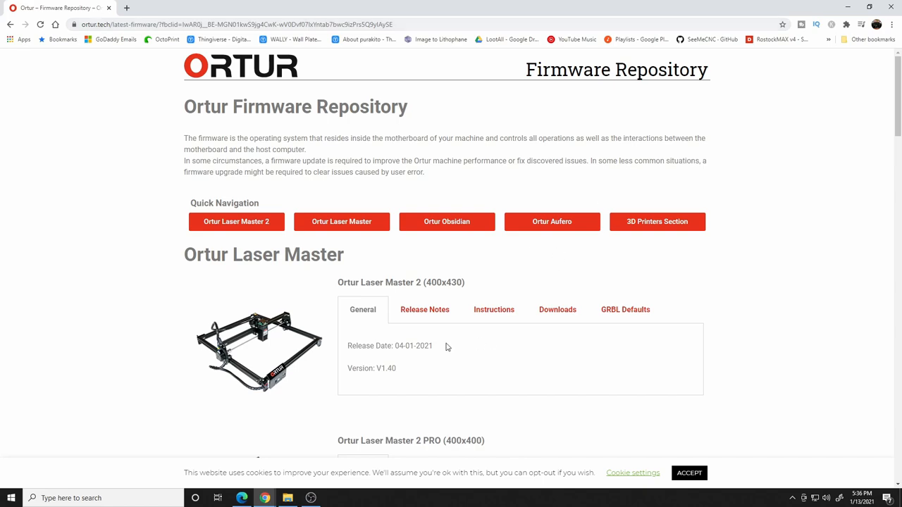
# Step: Open the Downloads section under Ortur Laser Master 2 (400x430) on the firmware page
pyautogui.scroll(-3)
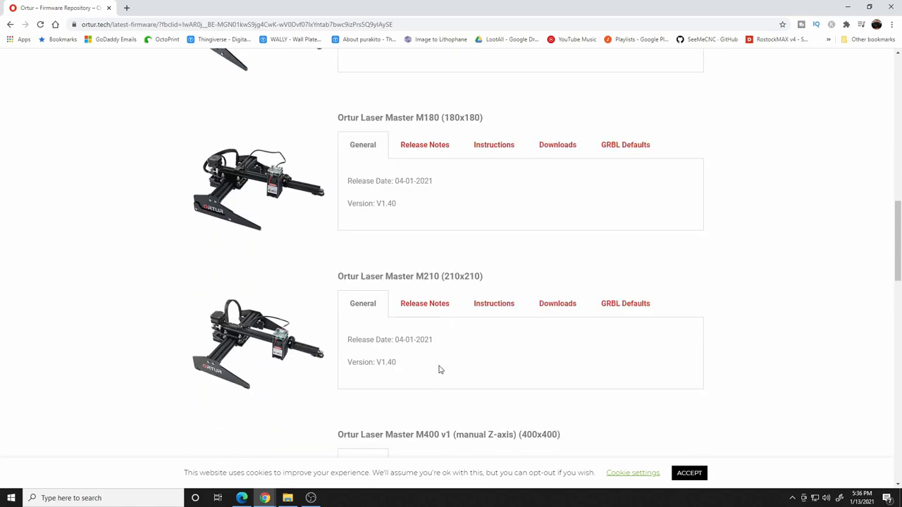
pyautogui.scroll(3)
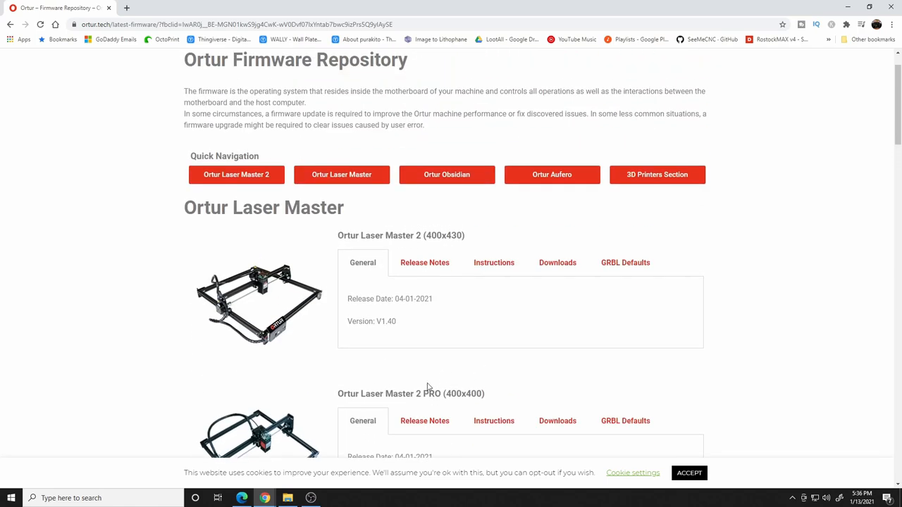
pyautogui.moveTo(534, 297)
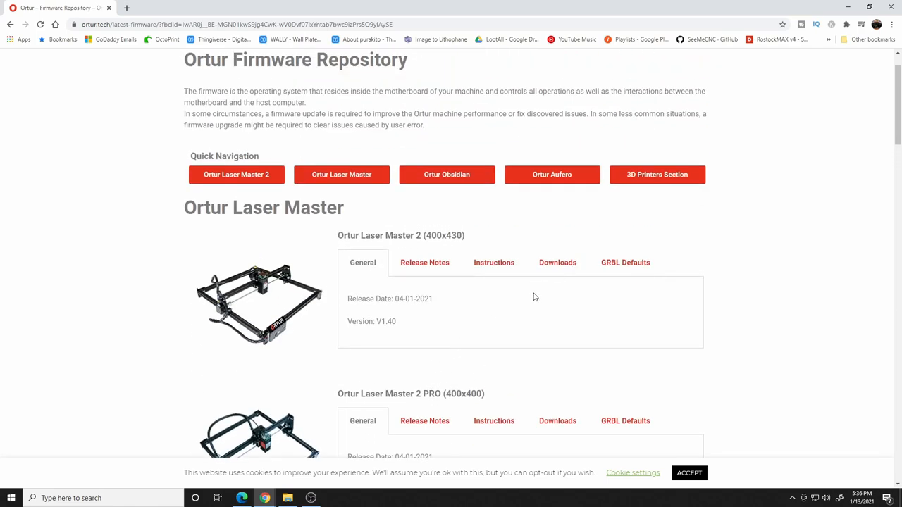
pyautogui.moveTo(246, 195)
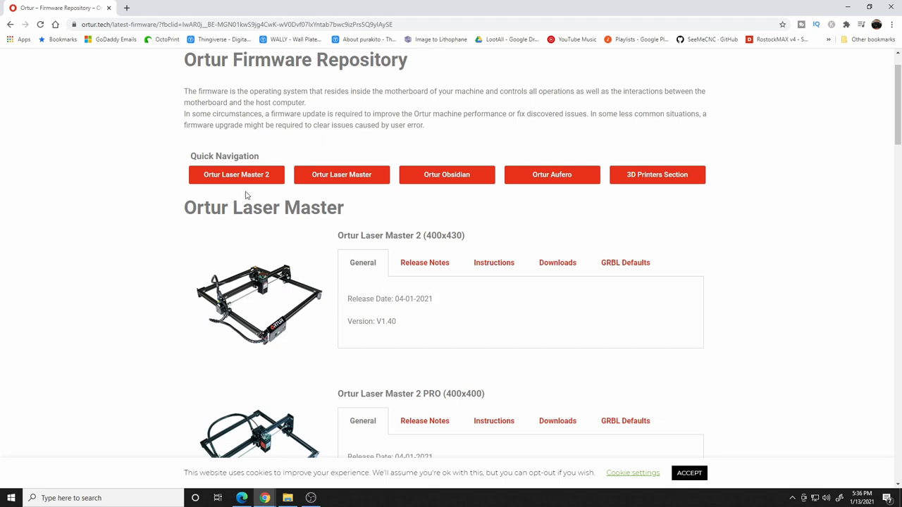
pyautogui.moveTo(241, 186)
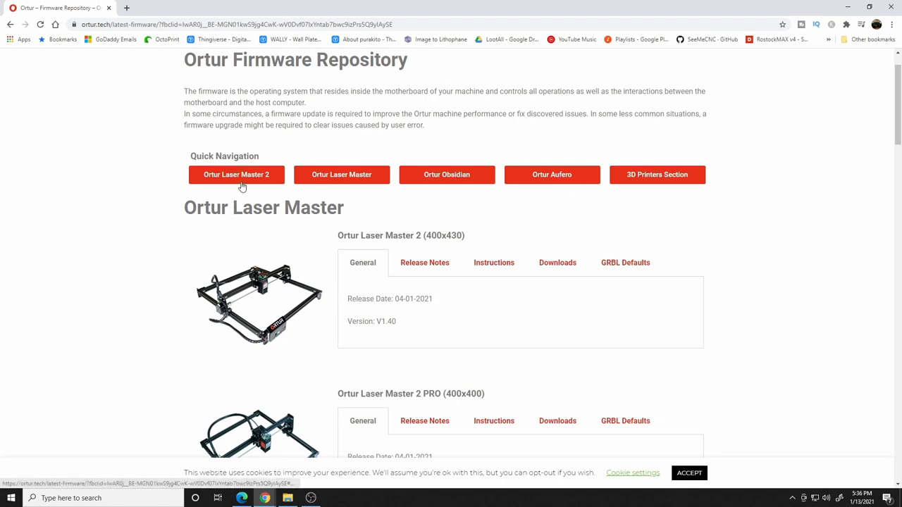
pyautogui.moveTo(512, 335)
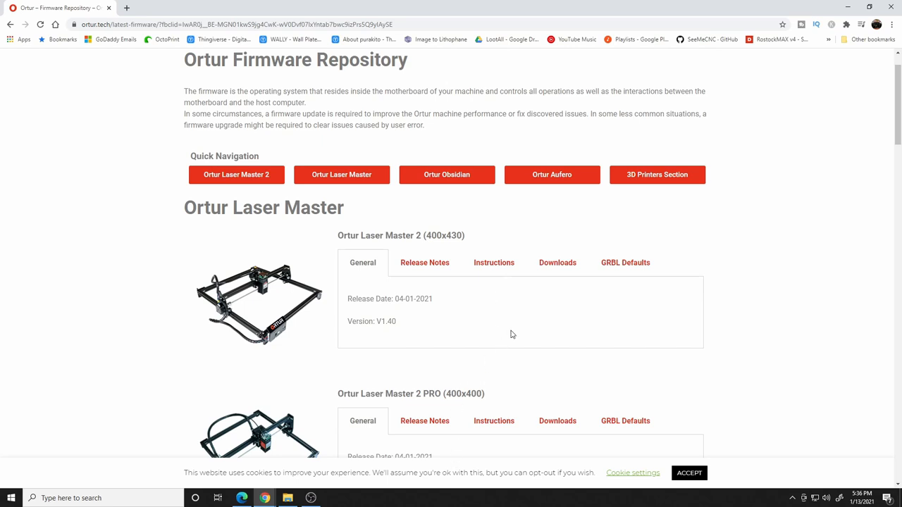
pyautogui.scroll(-3)
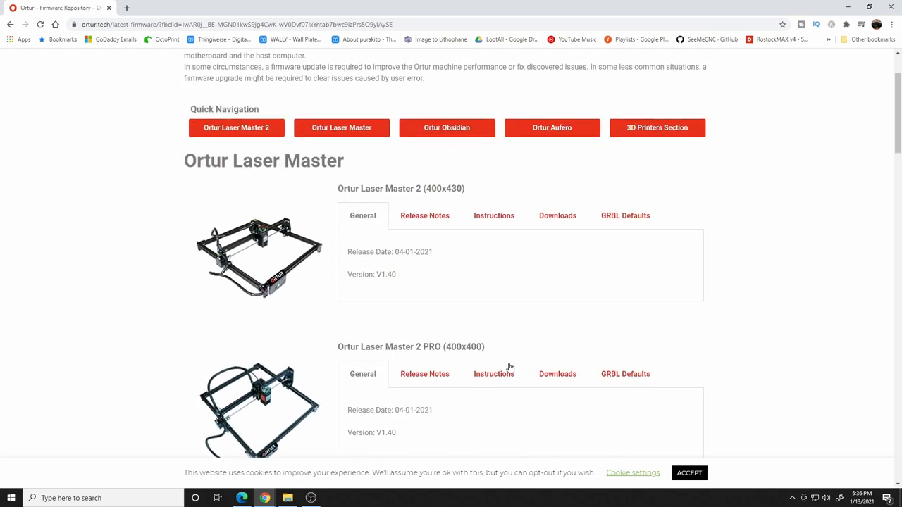
pyautogui.moveTo(558, 216)
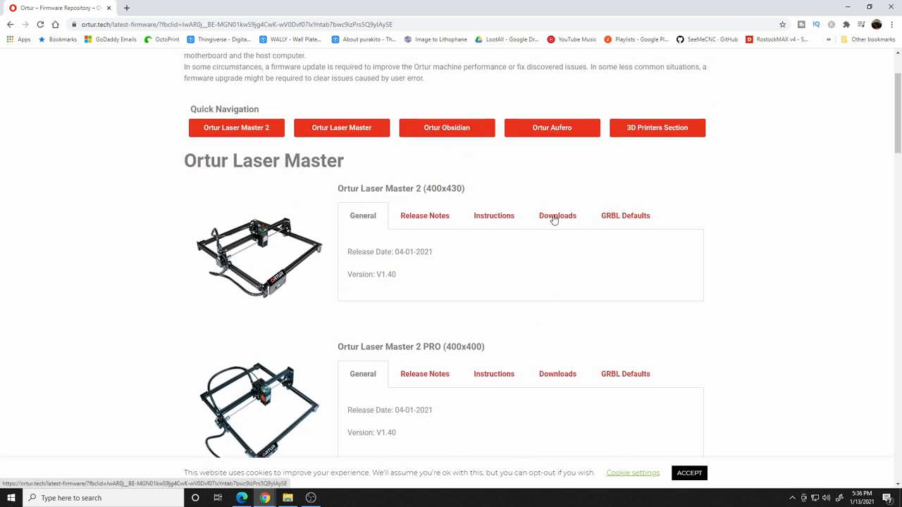
pyautogui.click(557, 216)
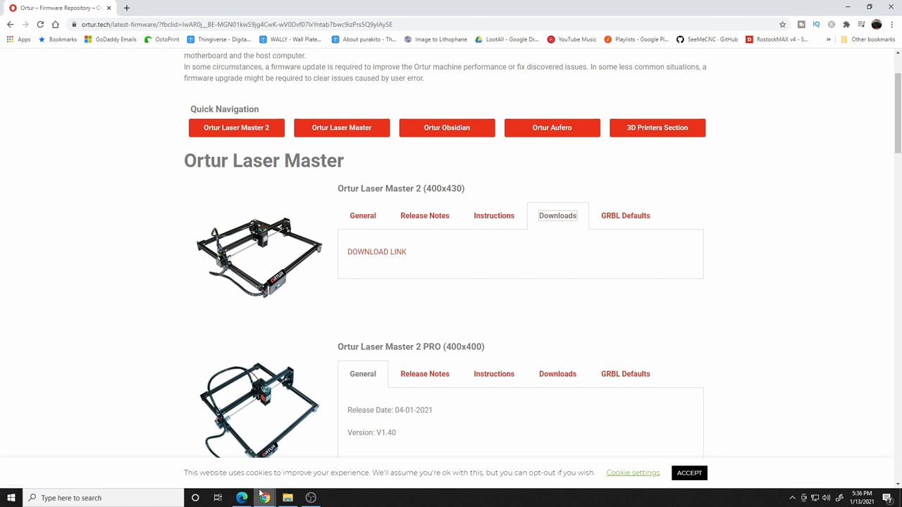
pyautogui.moveTo(217, 498)
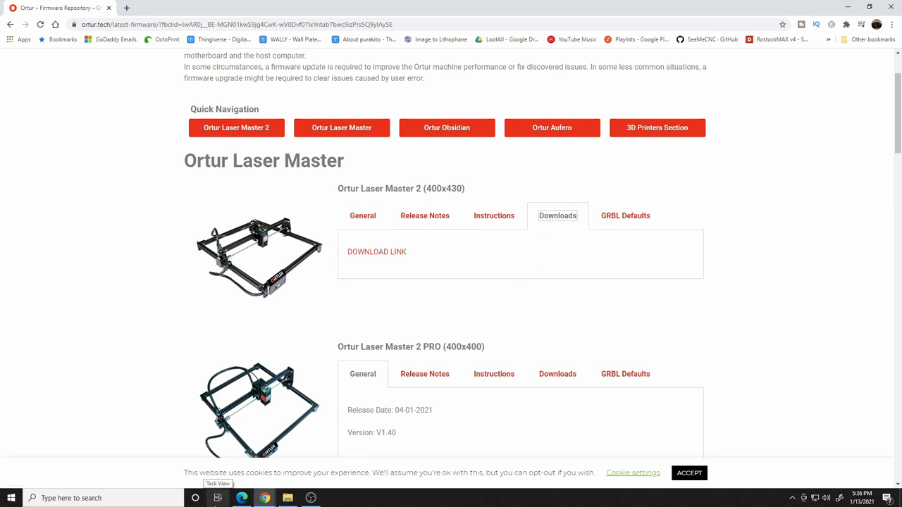
pyautogui.moveTo(363, 266)
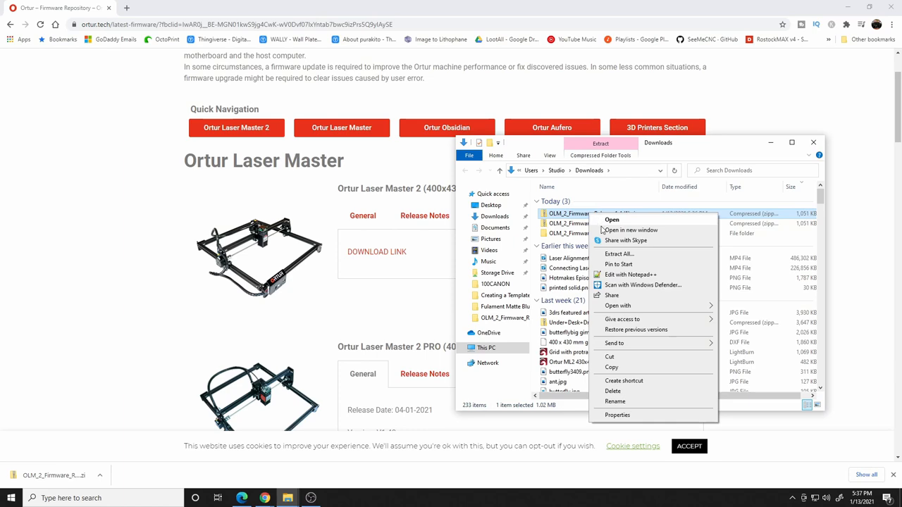
# Step: Extract the firmware zip in Downloads and open the OLM_2_Firmware_Release_1.4 folder
pyautogui.click(618, 254)
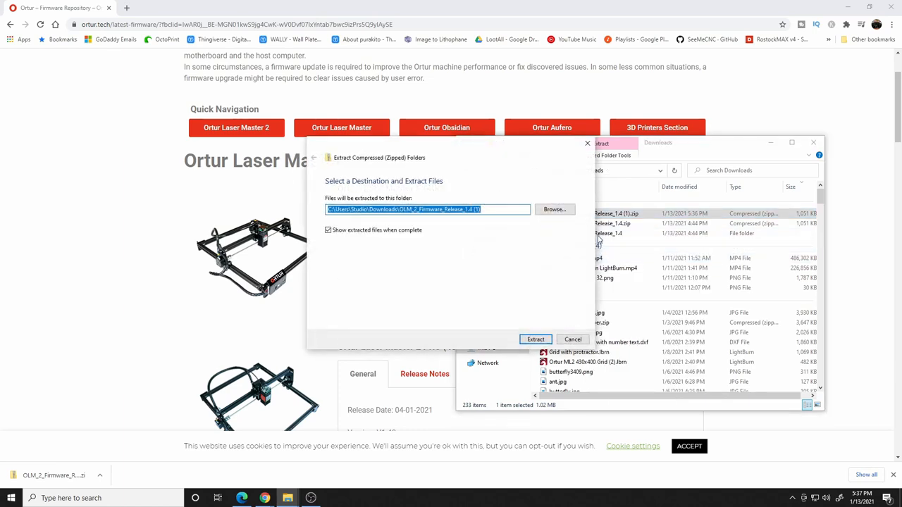
pyautogui.click(535, 339)
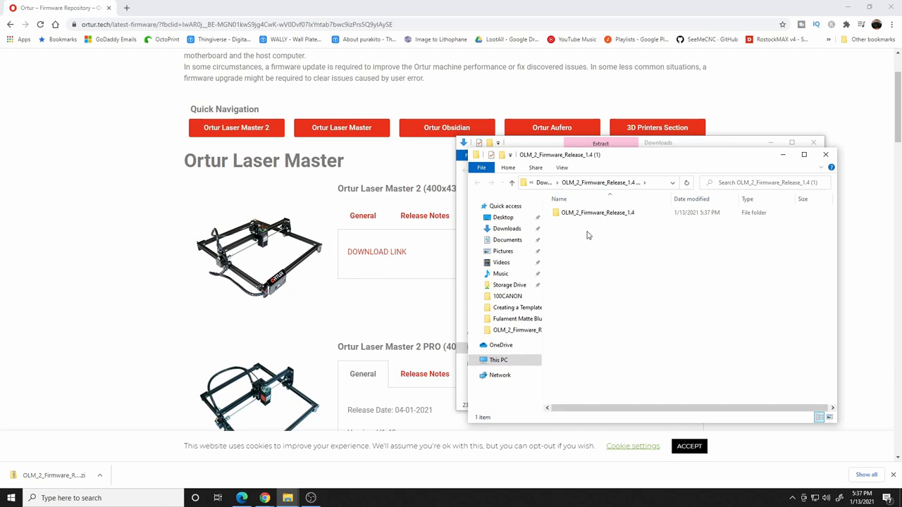
pyautogui.moveTo(701, 158)
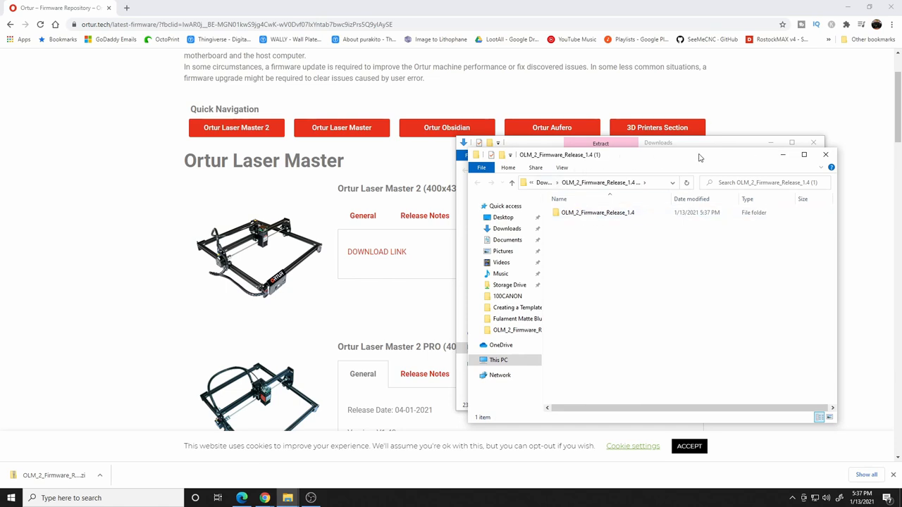
pyautogui.click(804, 155)
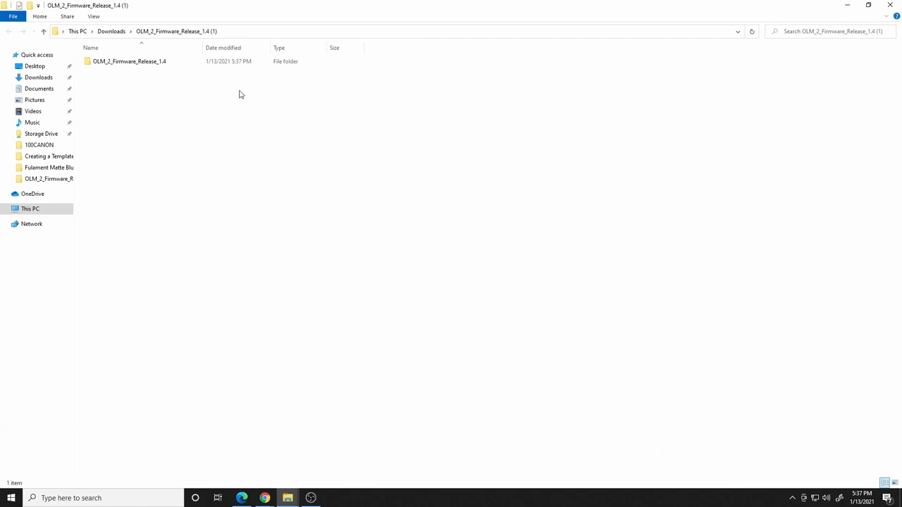
pyautogui.doubleClick(129, 62)
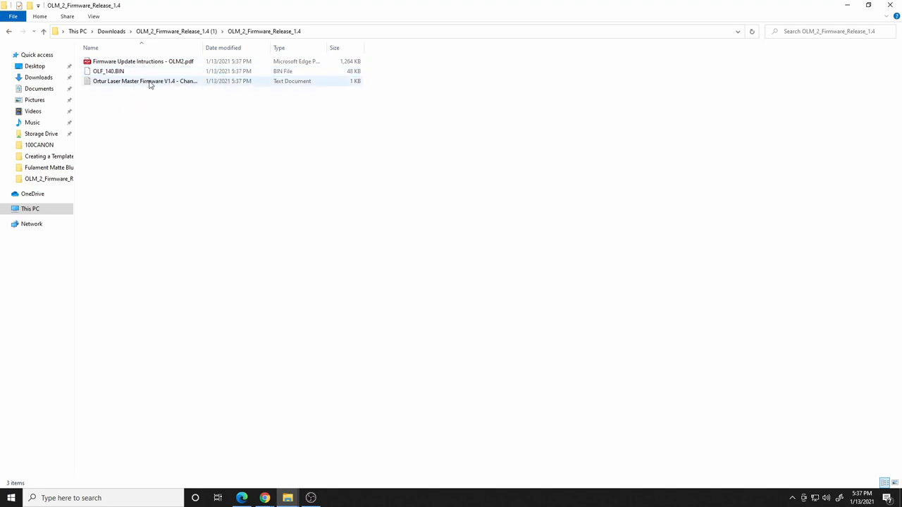
pyautogui.moveTo(145, 81)
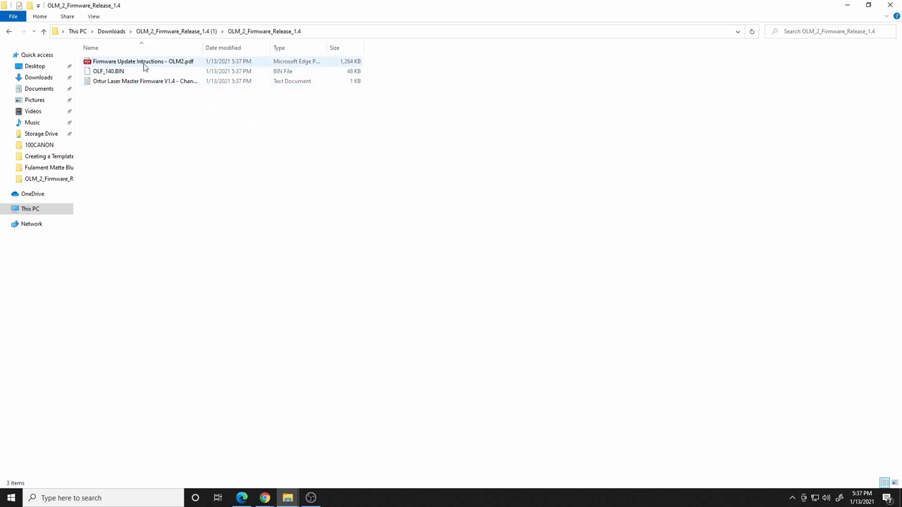
# Step: Open the Firmware Update Instructions PDF in Edge and scroll to Step 2
pyautogui.doubleClick(143, 61)
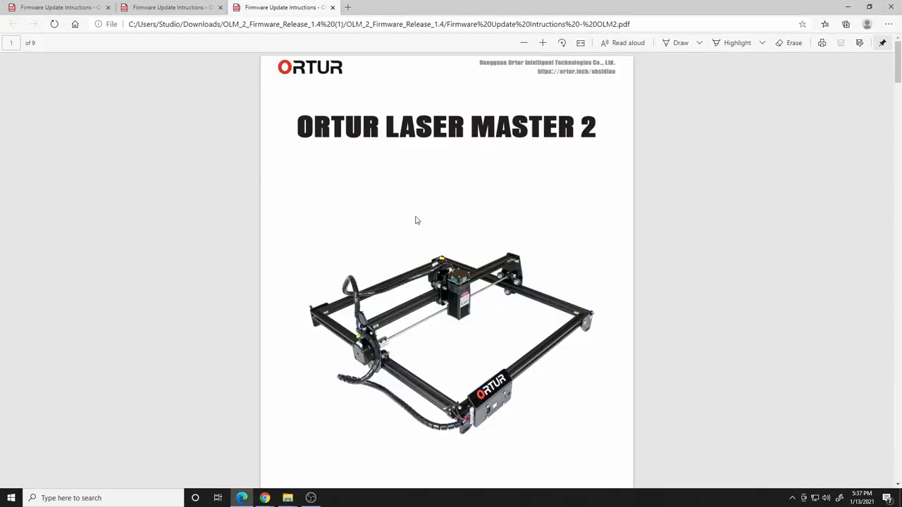
pyautogui.scroll(-3)
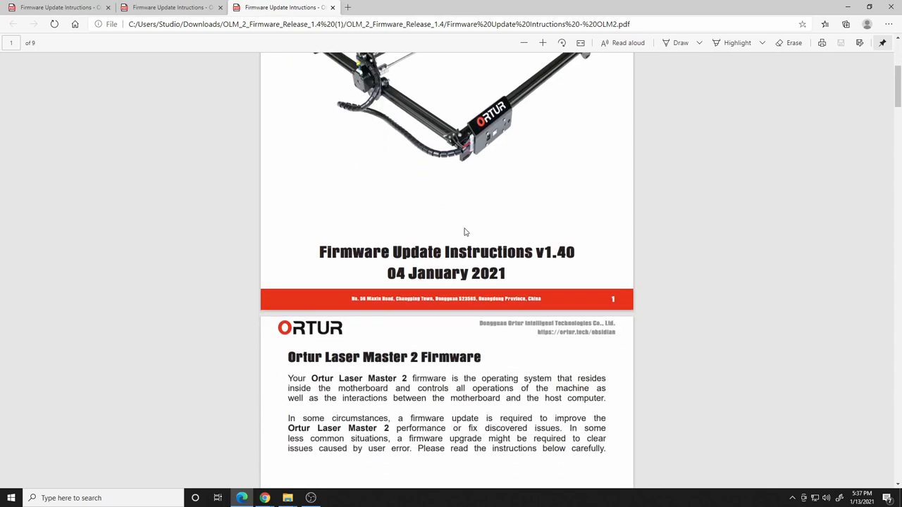
pyautogui.scroll(-3)
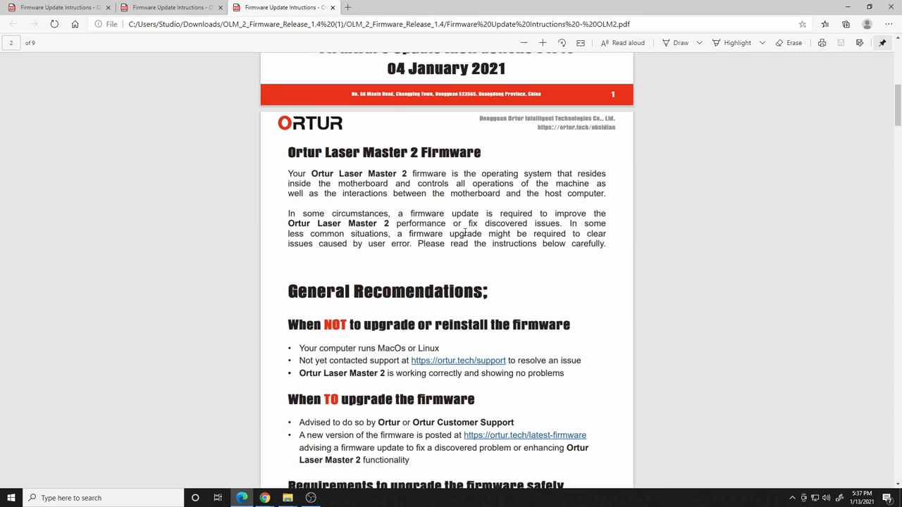
pyautogui.scroll(-3)
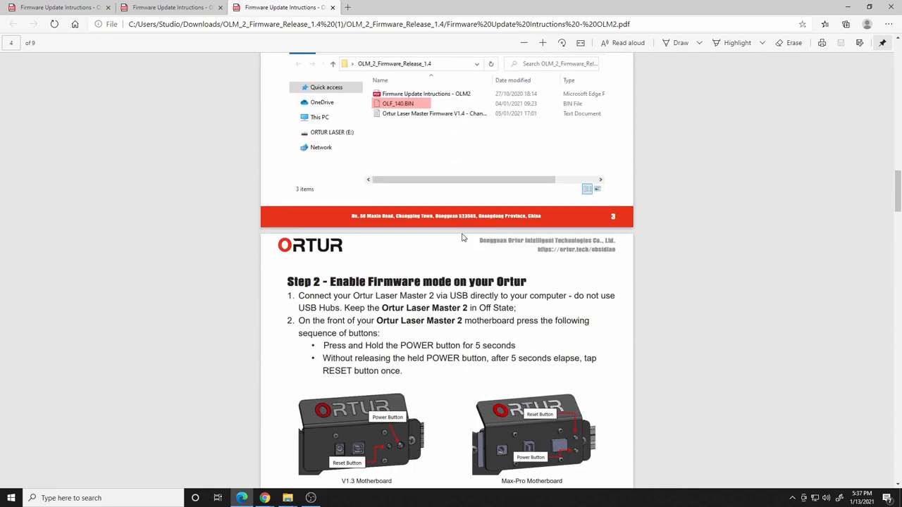
pyautogui.scroll(-3)
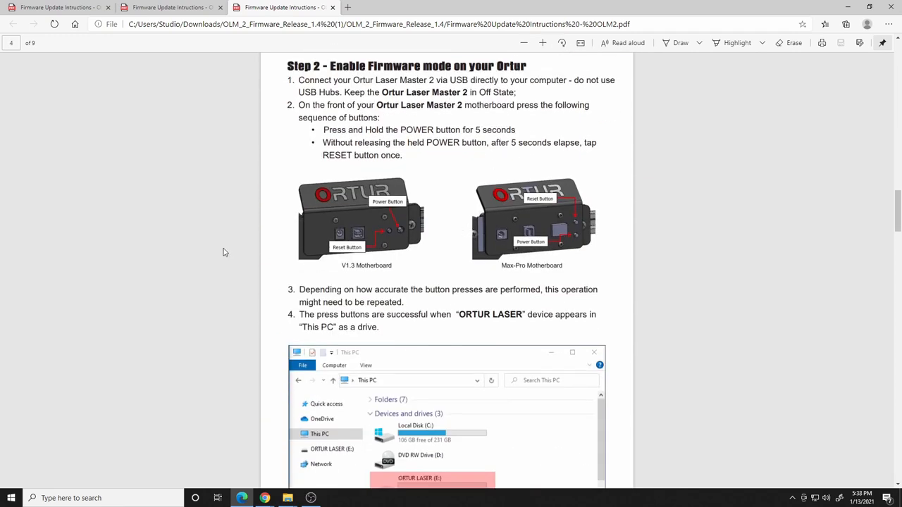
pyautogui.moveTo(333, 246)
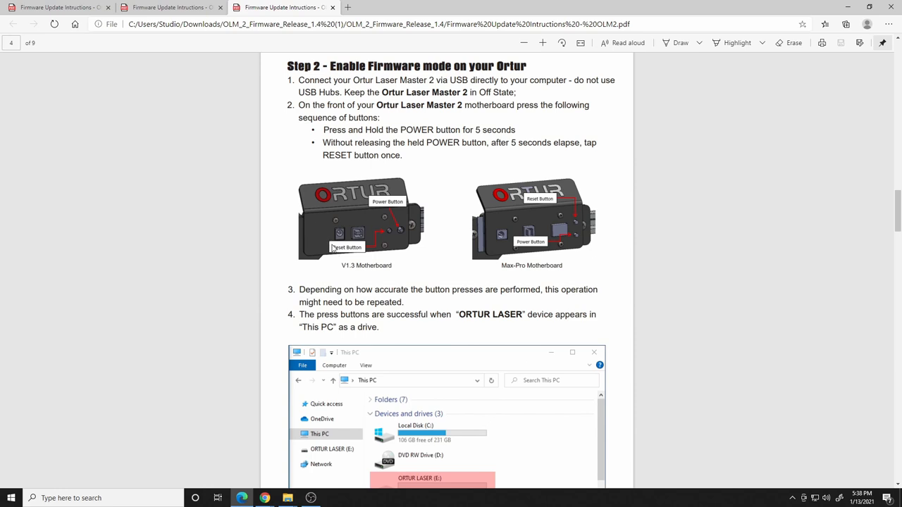
pyautogui.moveTo(506, 259)
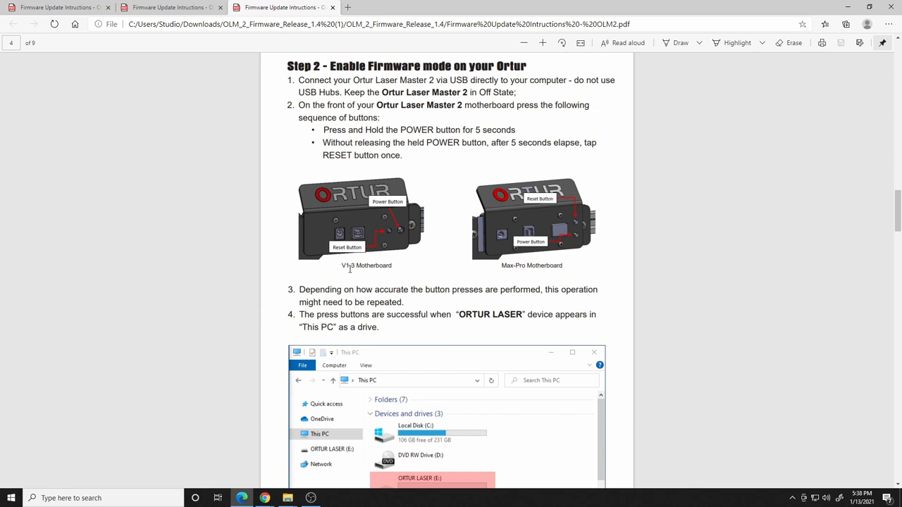
pyautogui.moveTo(579, 221)
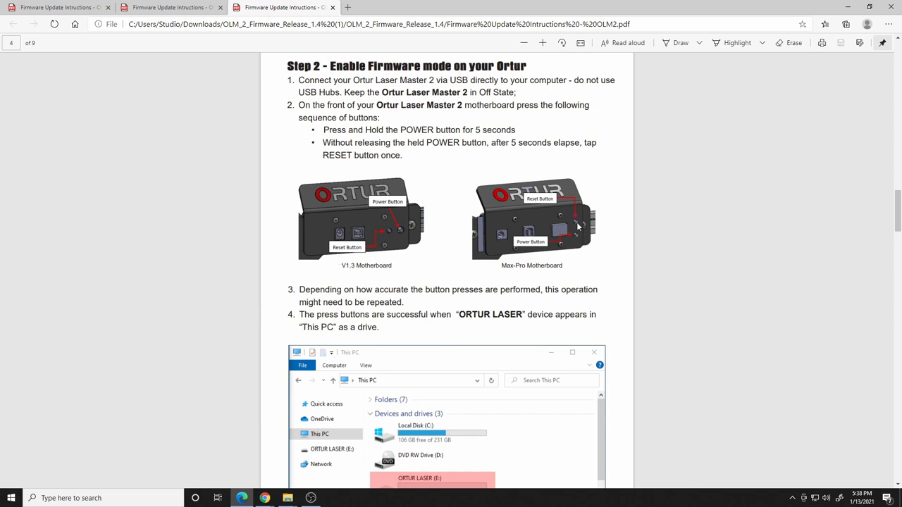
pyautogui.moveTo(337, 241)
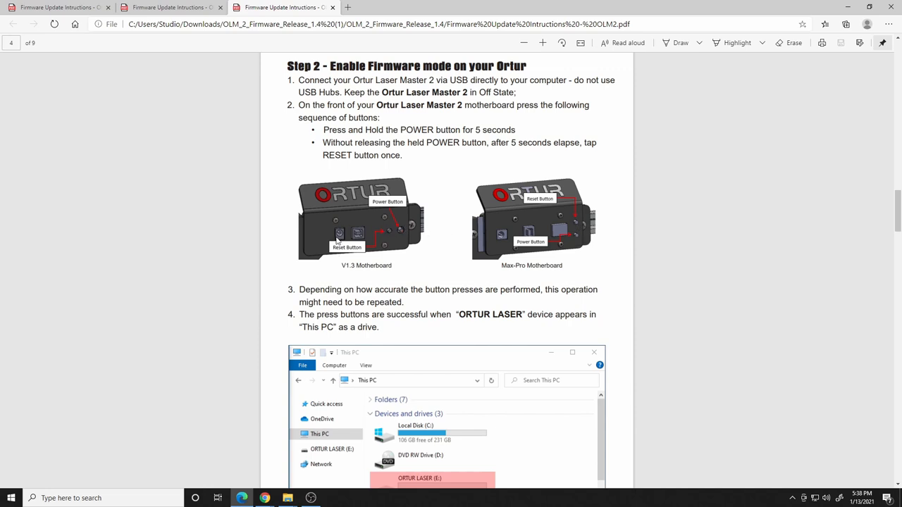
pyautogui.moveTo(387, 233)
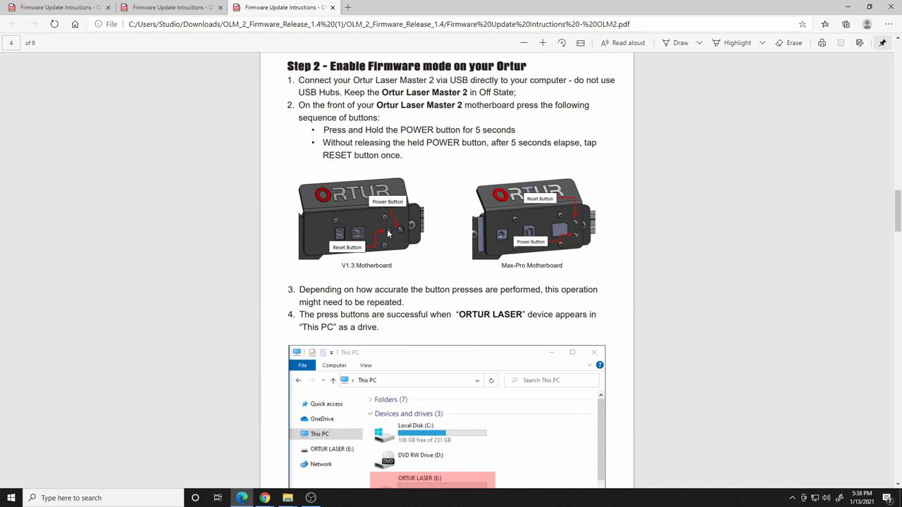
pyautogui.moveTo(473, 312)
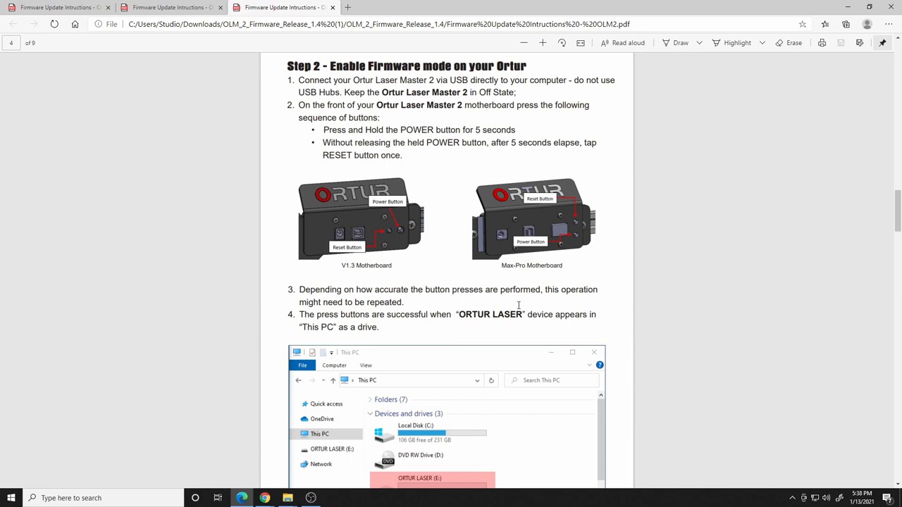
pyautogui.moveTo(584, 253)
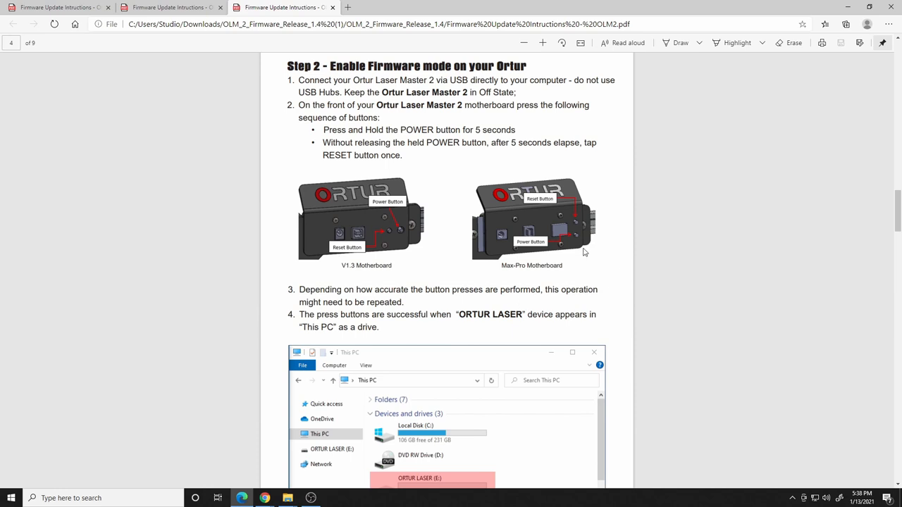
pyautogui.click(287, 498)
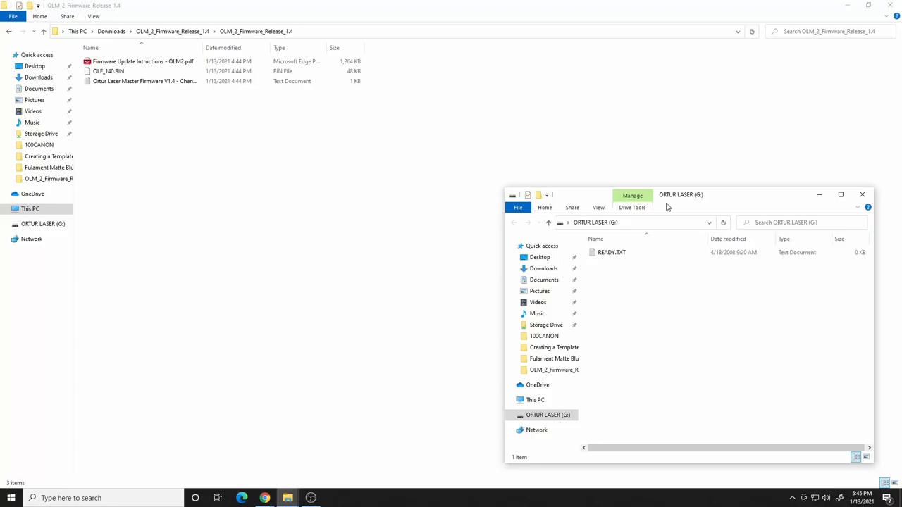
pyautogui.moveTo(689, 199)
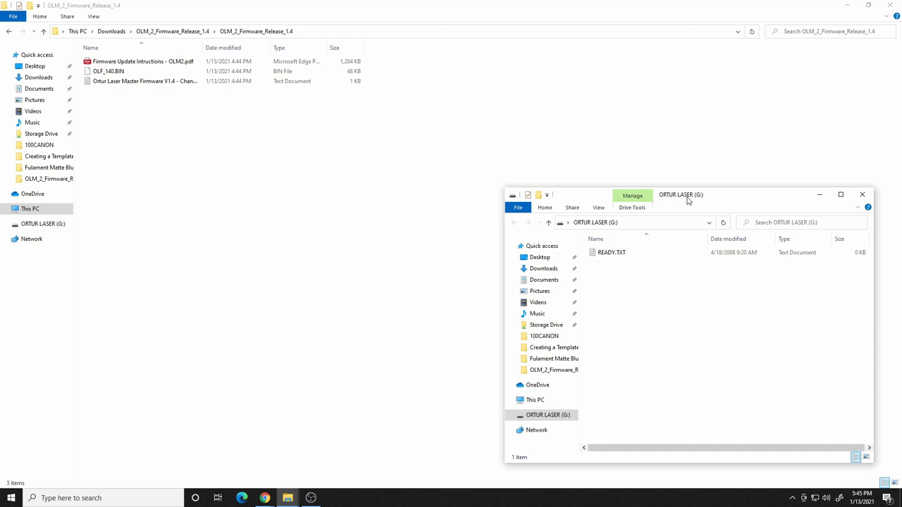
pyautogui.moveTo(664, 343)
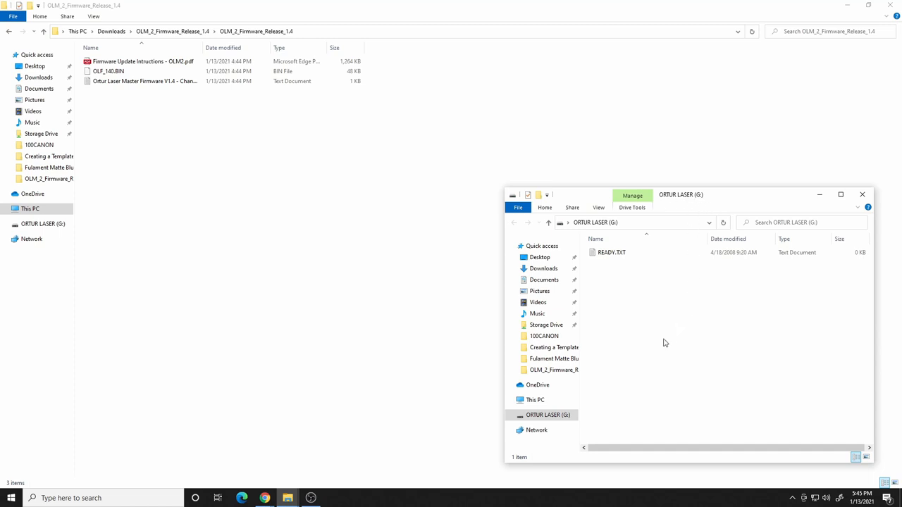
pyautogui.moveTo(669, 345)
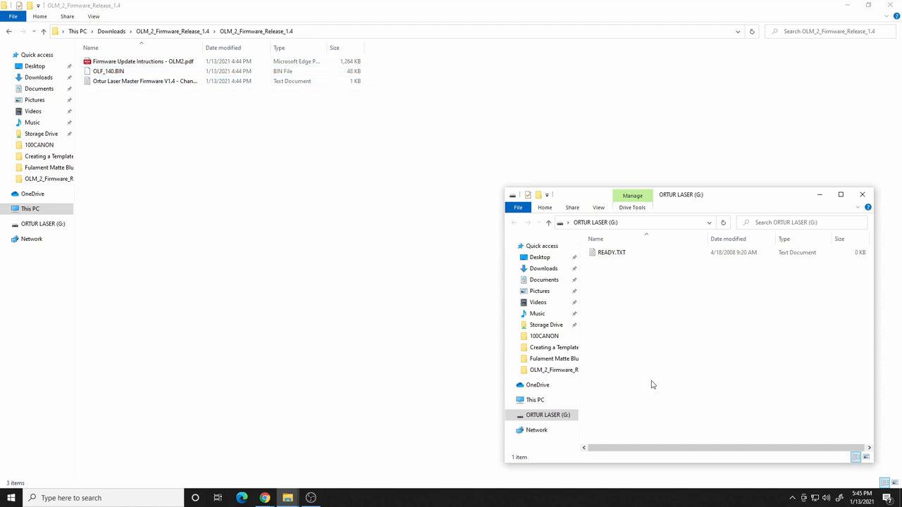
# Step: Copy OLF_140.BIN from the OLM_2_Firmware_Release_1.4 folder
pyautogui.click(109, 70)
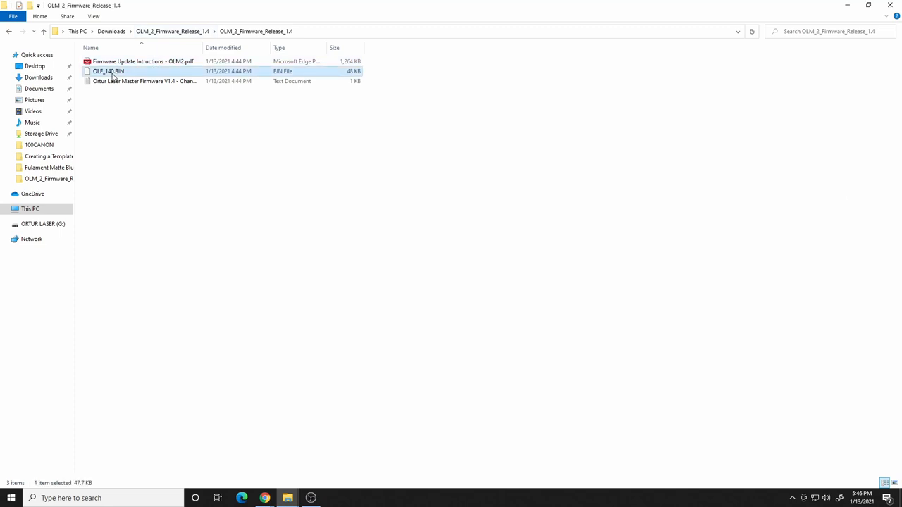
pyautogui.rightClick(109, 71)
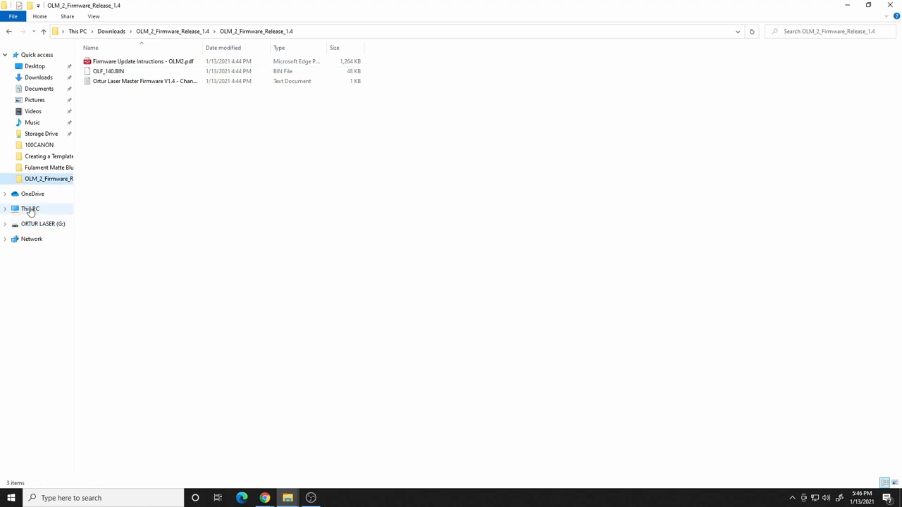
# Step: Paste OLF_140.BIN into the ORTUR LASER (G:) drive from This PC
pyautogui.click(30, 208)
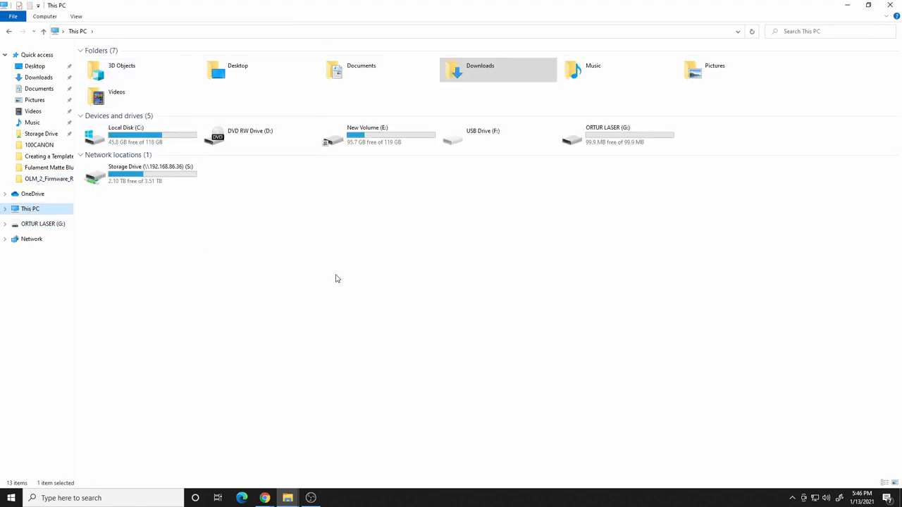
pyautogui.click(616, 135)
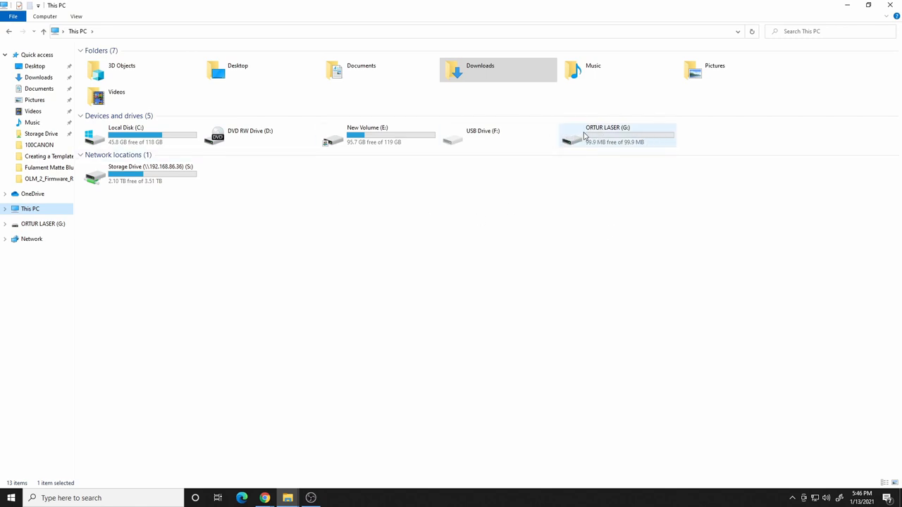
pyautogui.click(617, 135)
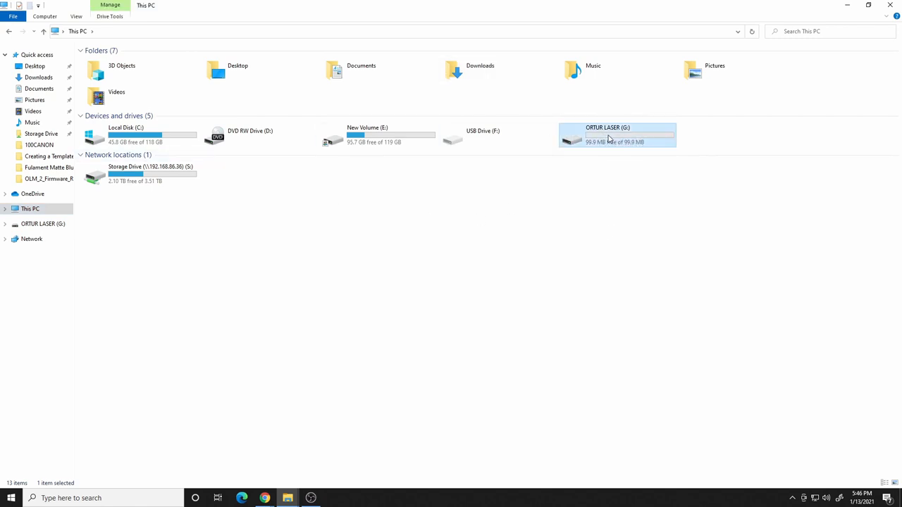
pyautogui.doubleClick(616, 135)
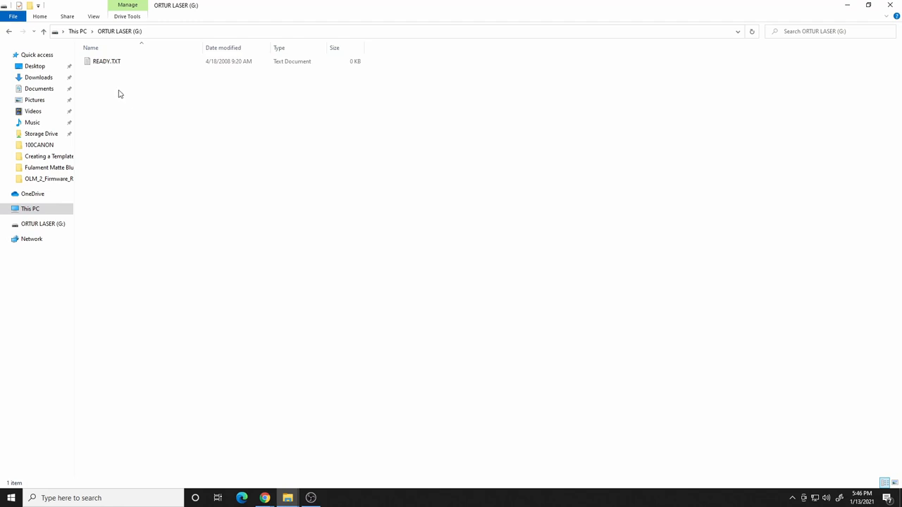
pyautogui.moveTo(274, 193)
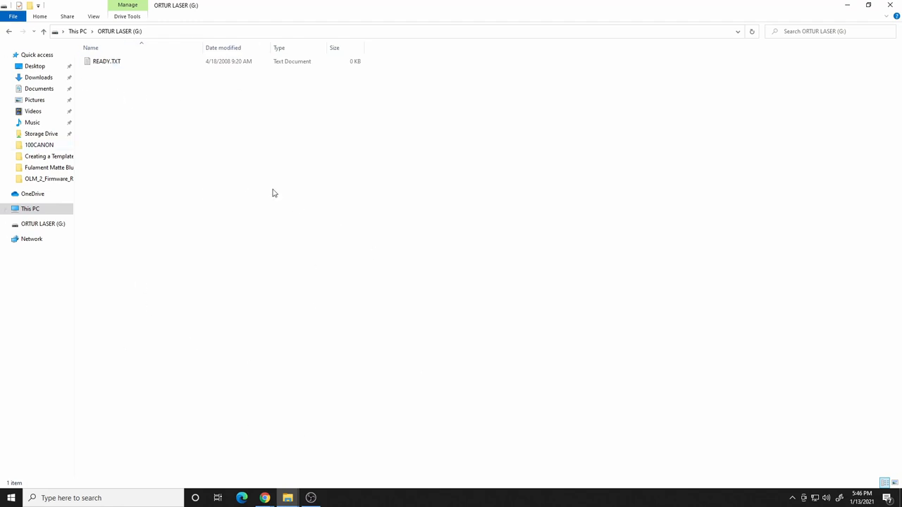
pyautogui.rightClick(274, 193)
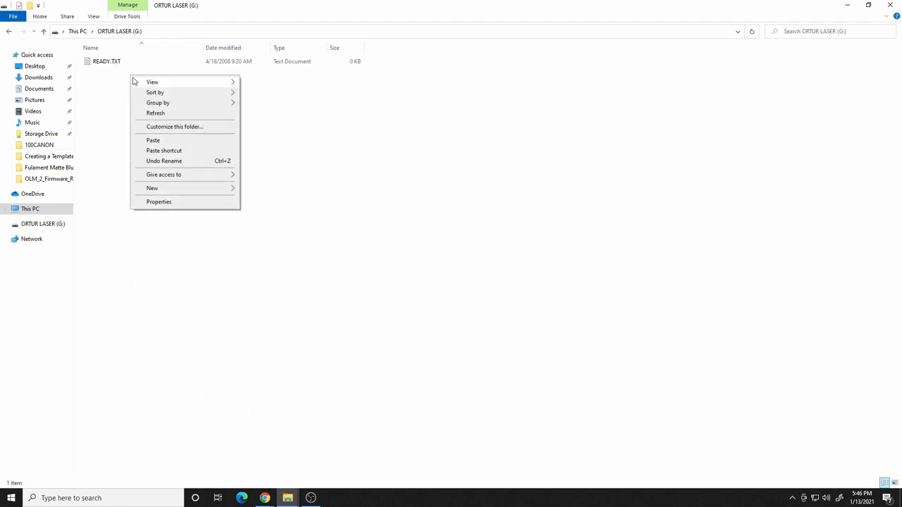
pyautogui.moveTo(162, 145)
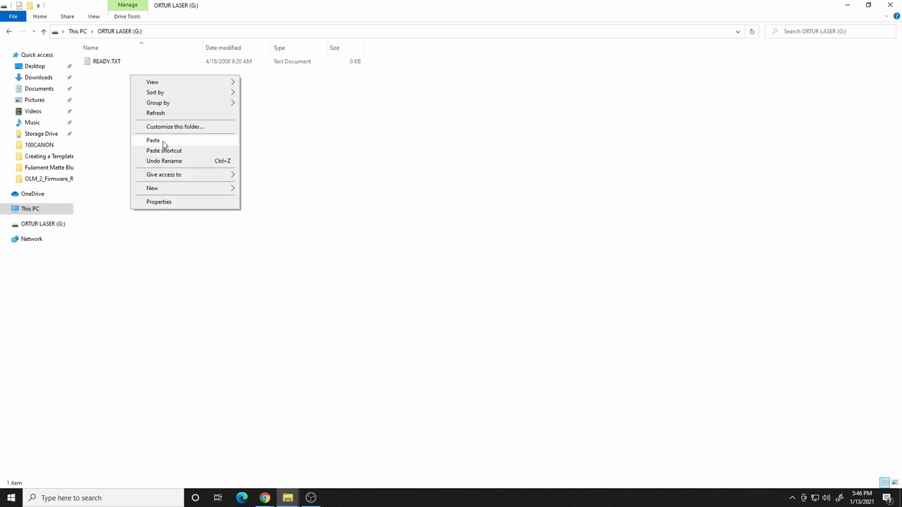
pyautogui.click(153, 140)
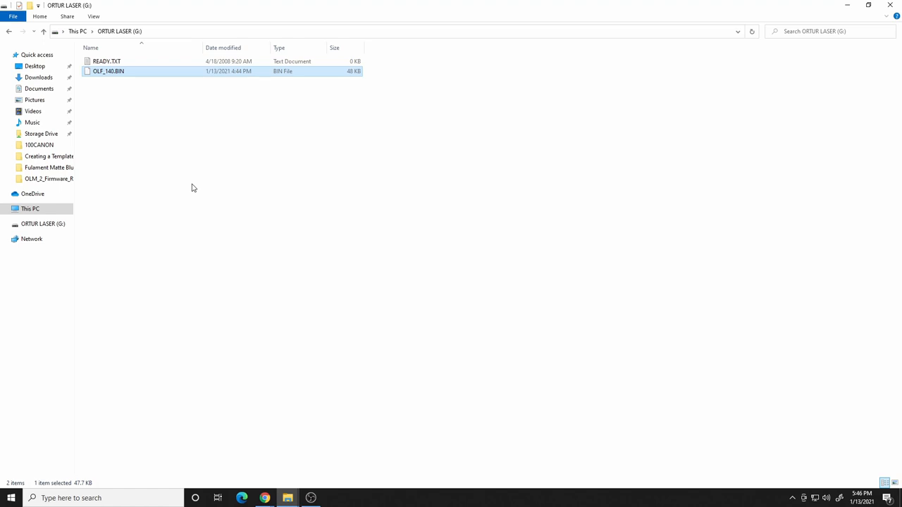
pyautogui.click(437, 272)
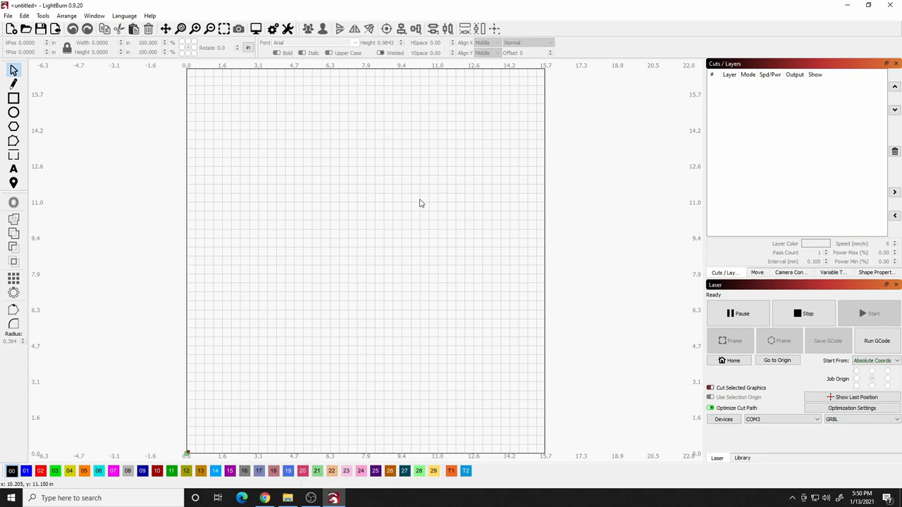
pyautogui.moveTo(80, 310)
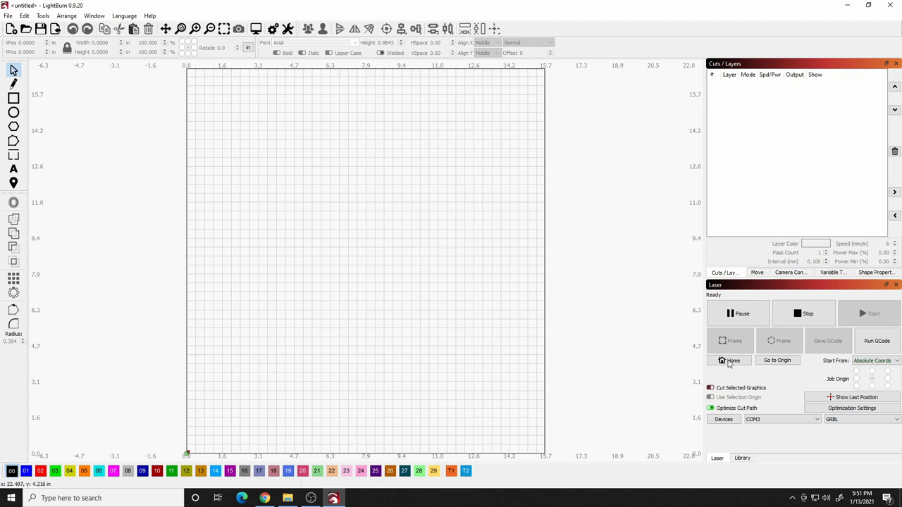
pyautogui.moveTo(842, 324)
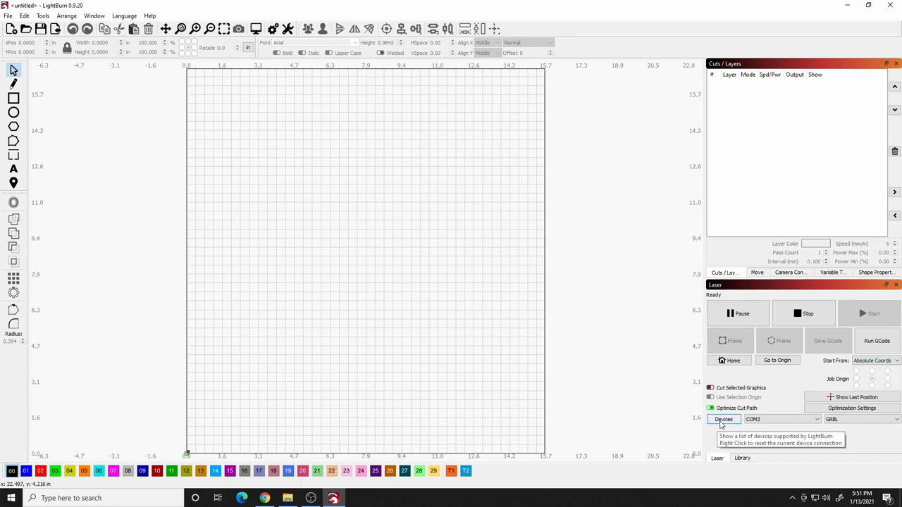
pyautogui.moveTo(175, 210)
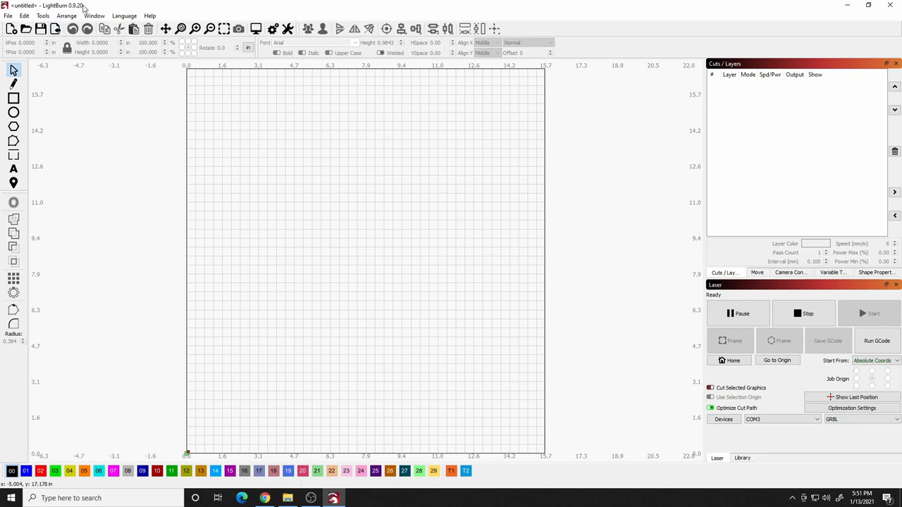
pyautogui.moveTo(75, 12)
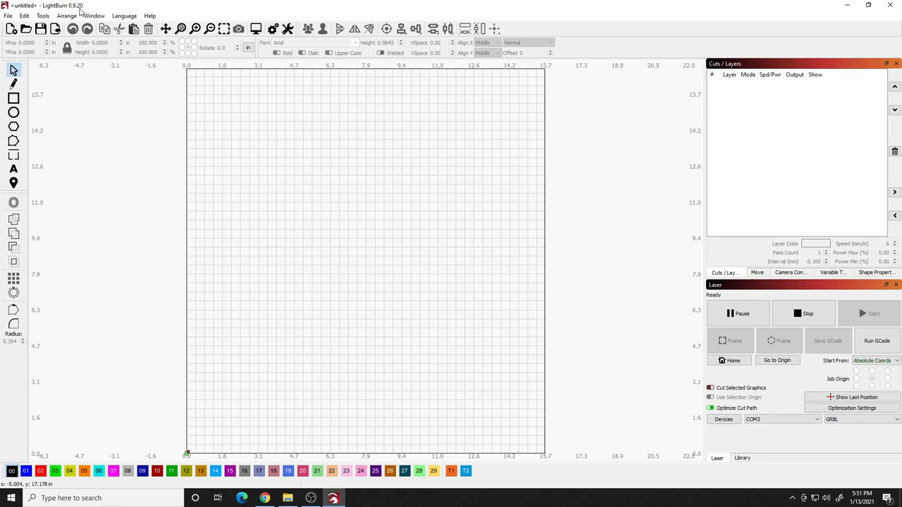
pyautogui.moveTo(603, 365)
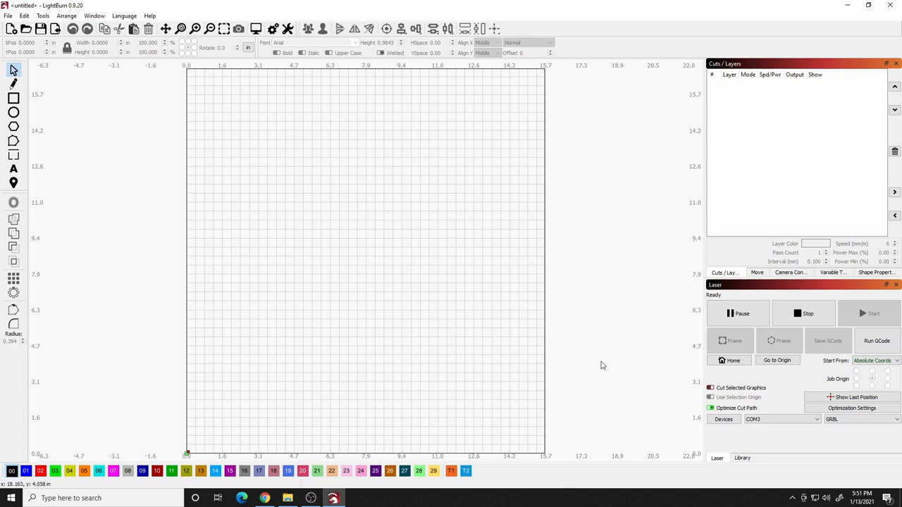
pyautogui.moveTo(603, 365)
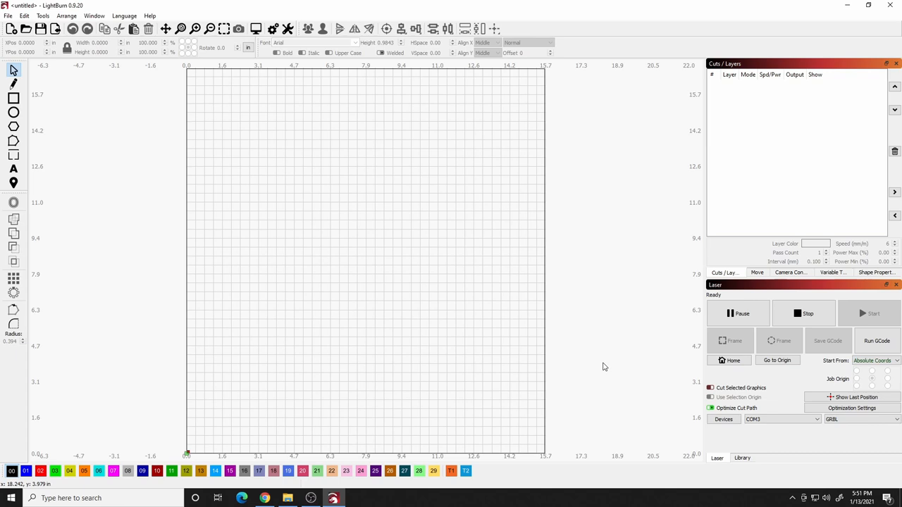
pyautogui.moveTo(590, 369)
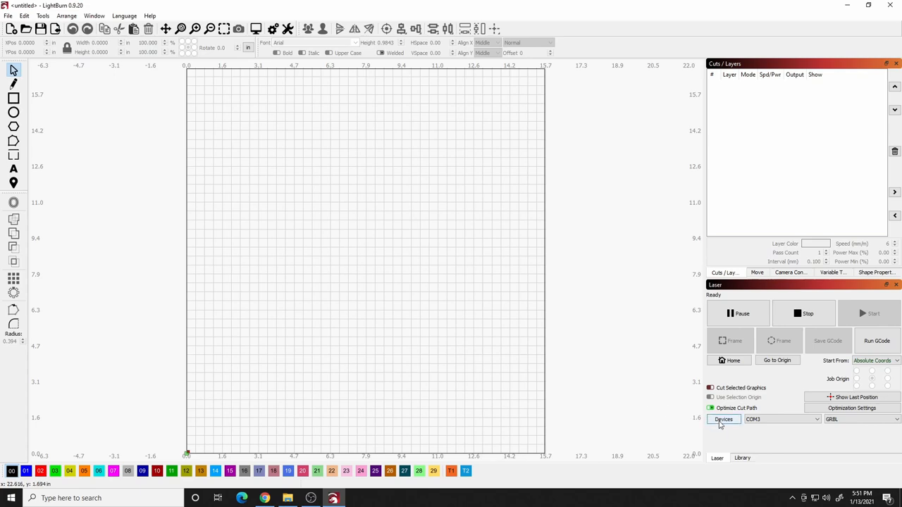
# Step: Show LightBurn's console and highlight the [OLF: 140] firmware line
pyautogui.click(724, 419)
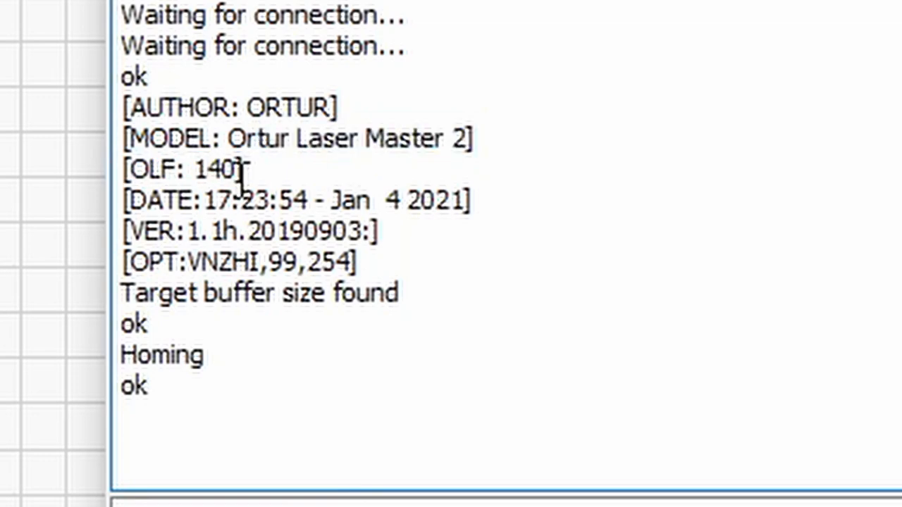
pyautogui.doubleClick(184, 170)
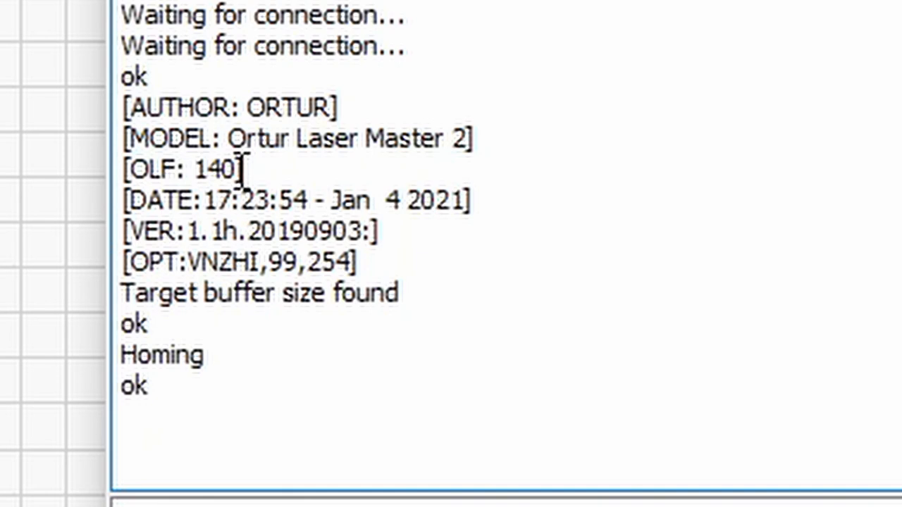
pyautogui.moveTo(225, 148)
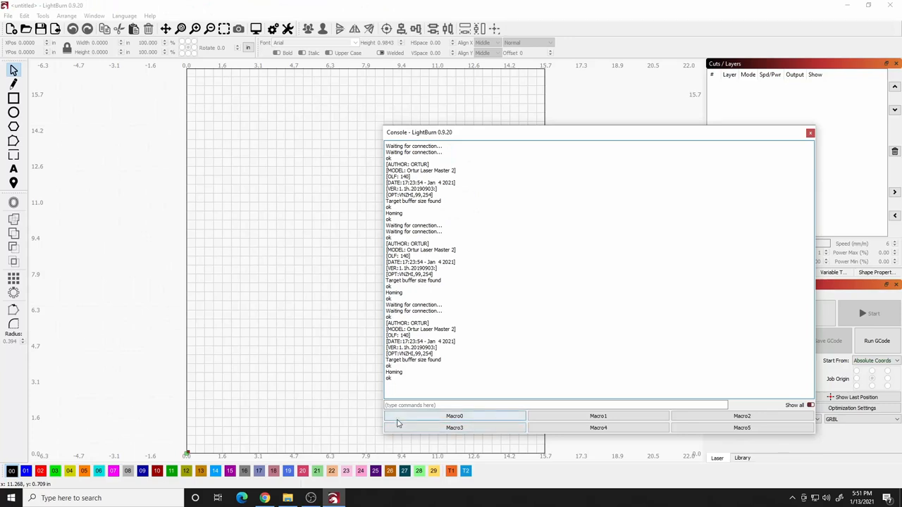
pyautogui.click(556, 404)
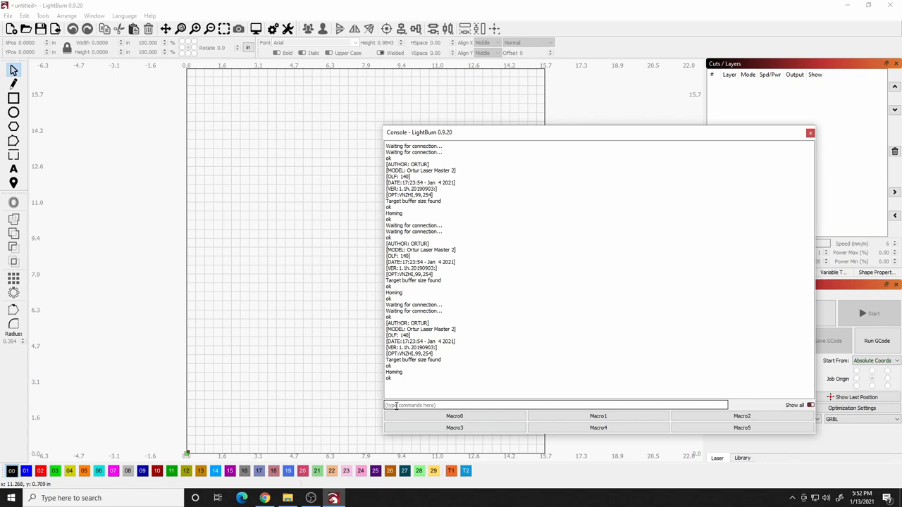
# Step: Send $RST=* to reset the laser's defaults, then close the Console window
pyautogui.write('$RST=*')
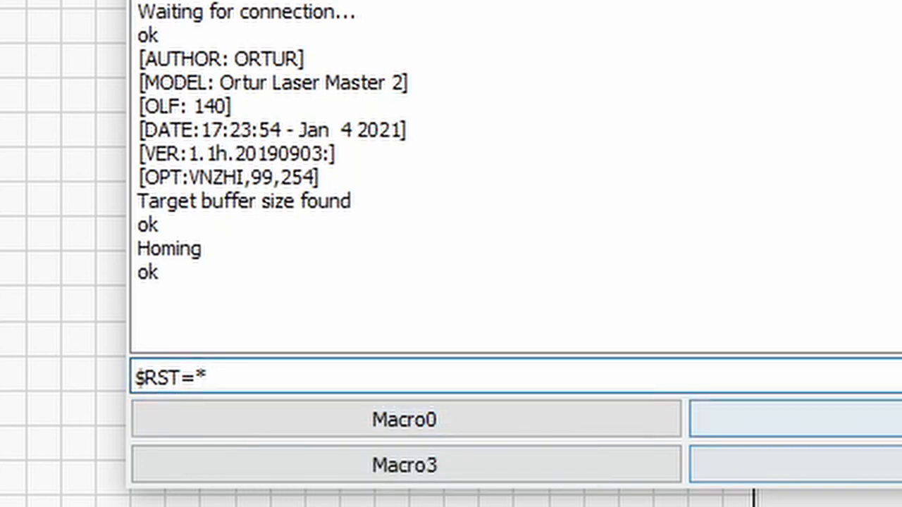
pyautogui.press('Return')
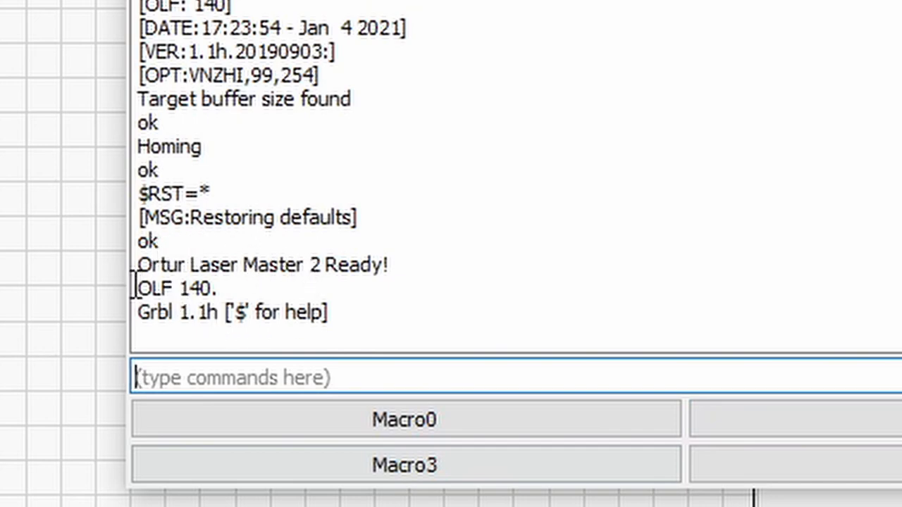
pyautogui.moveTo(185, 313)
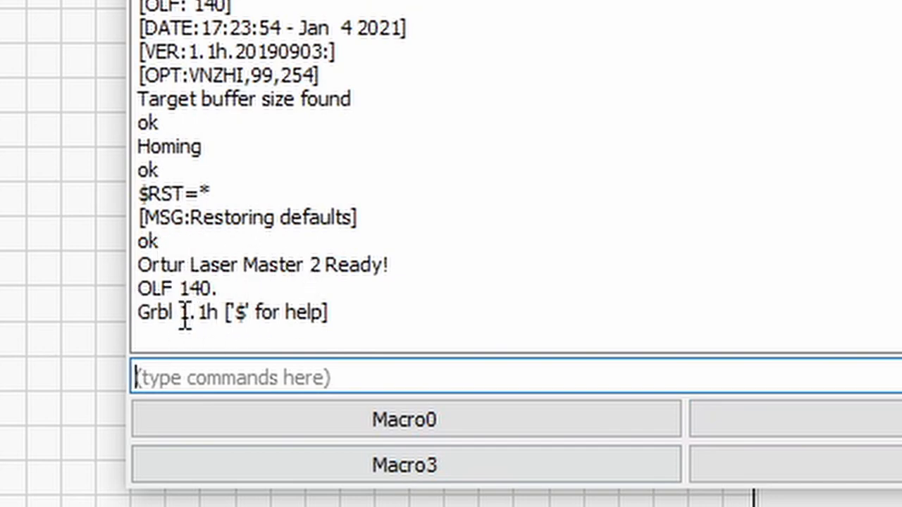
pyautogui.moveTo(198, 331)
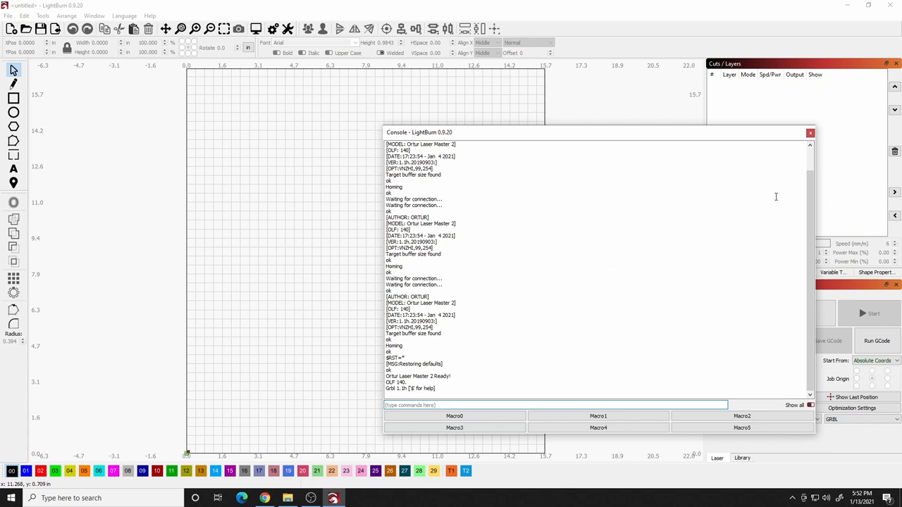
pyautogui.click(810, 133)
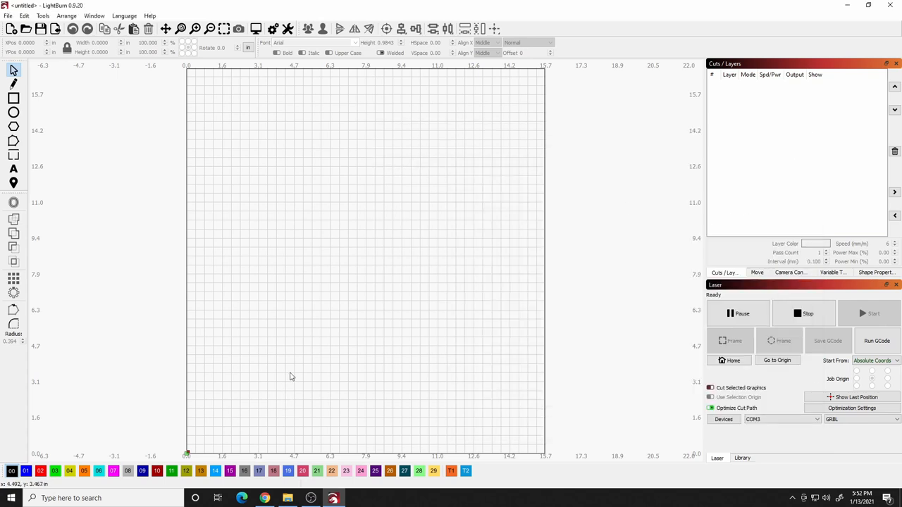
pyautogui.moveTo(282, 372)
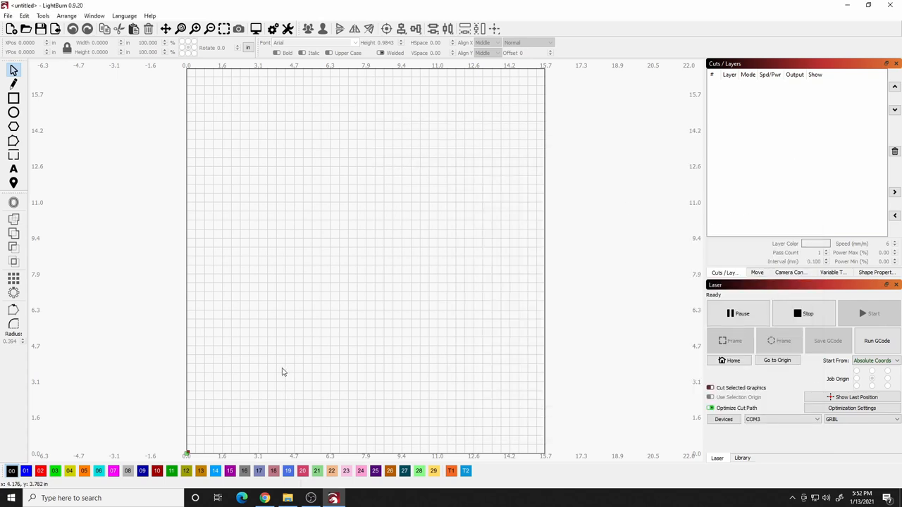